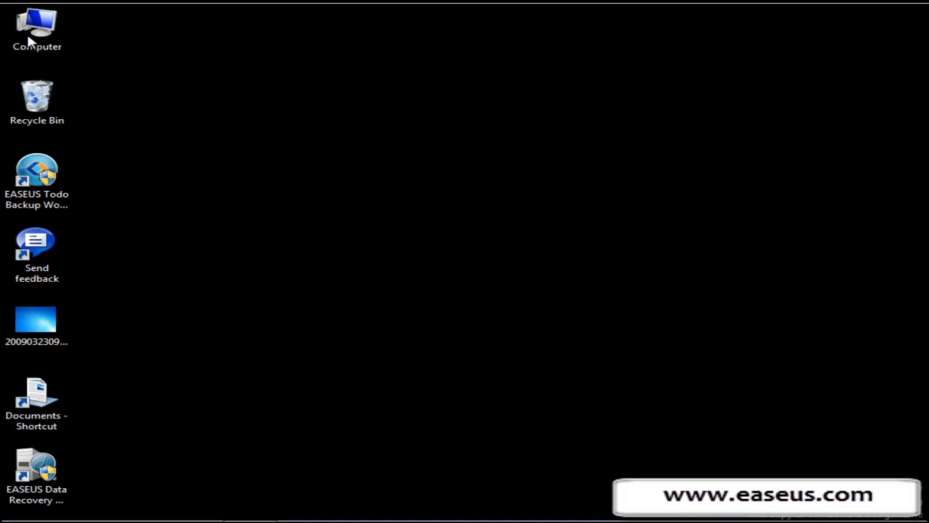
# Browse New Volume (G:) from Computer, then note G: is missing from the drive list
pyautogui.doubleClick(37, 26)
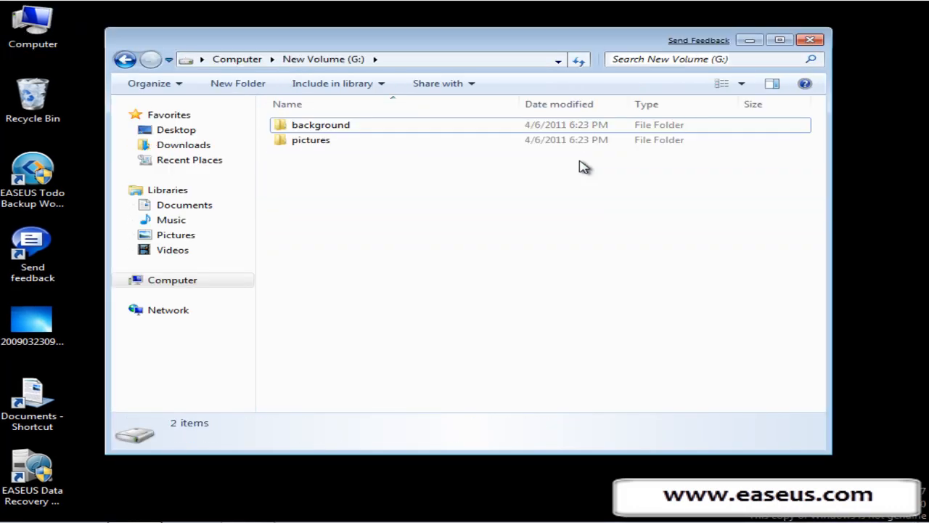
pyautogui.doubleClick(310, 140)
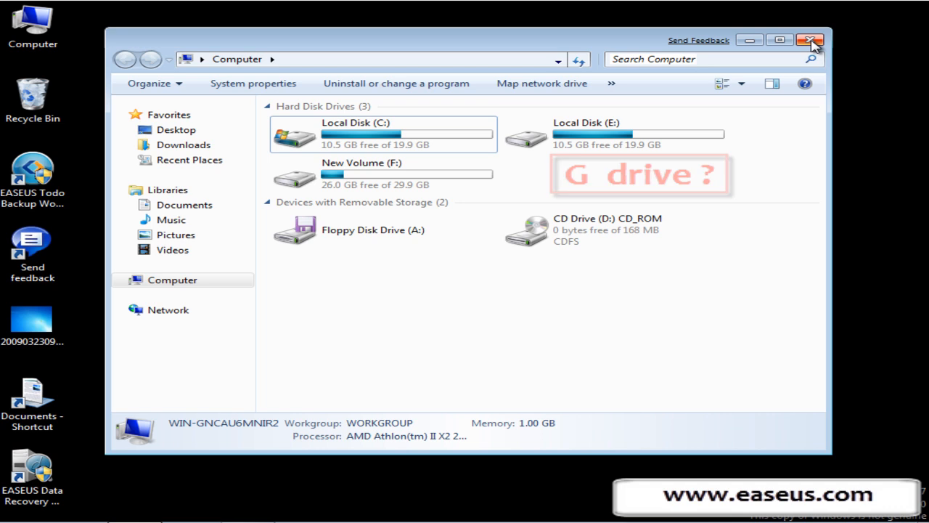
# Close Explorer and launch EASEUS Data Recovery Wizard, allowing it through UAC
pyautogui.click(811, 39)
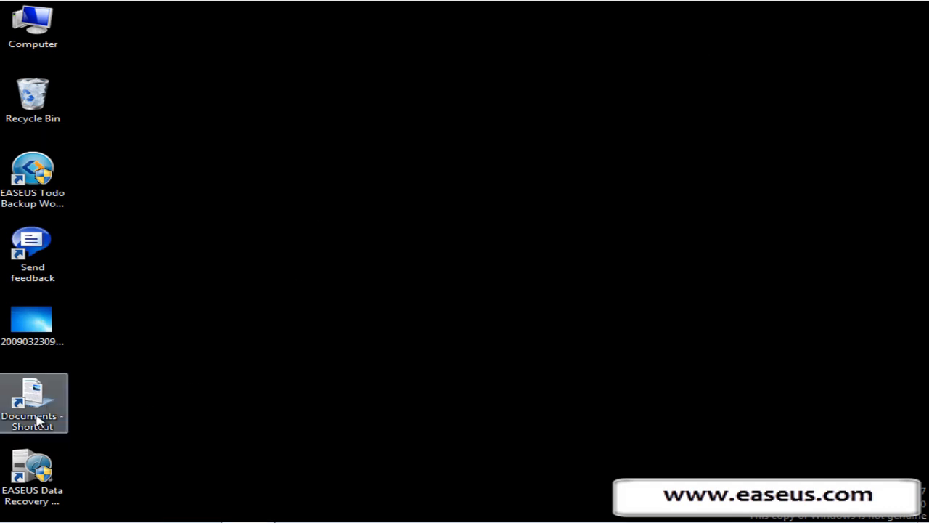
pyautogui.doubleClick(33, 468)
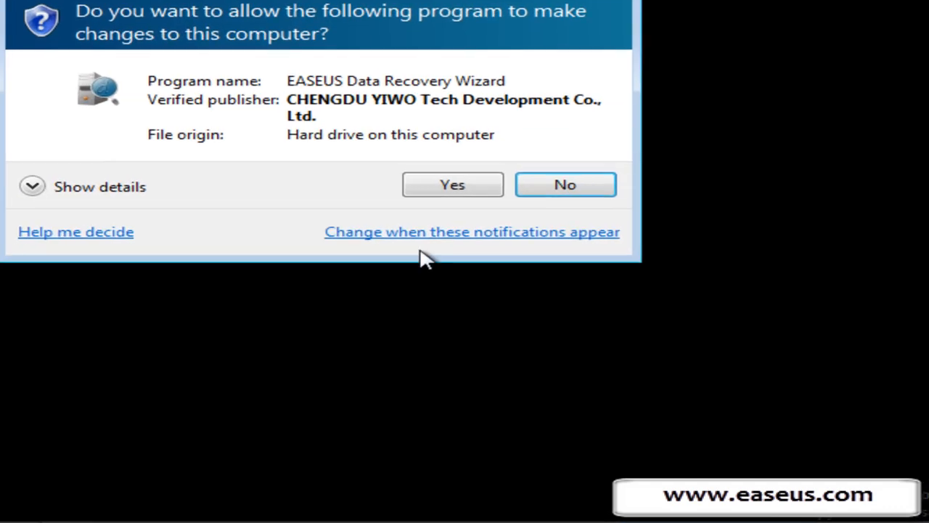
pyautogui.click(453, 184)
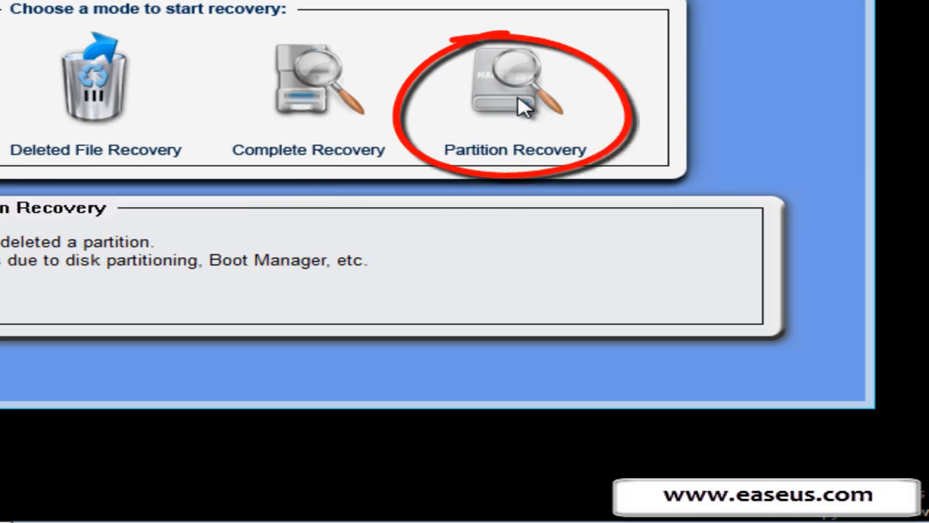
# Choose Partition Recovery mode and proceed to scan the system for disks
pyautogui.click(514, 80)
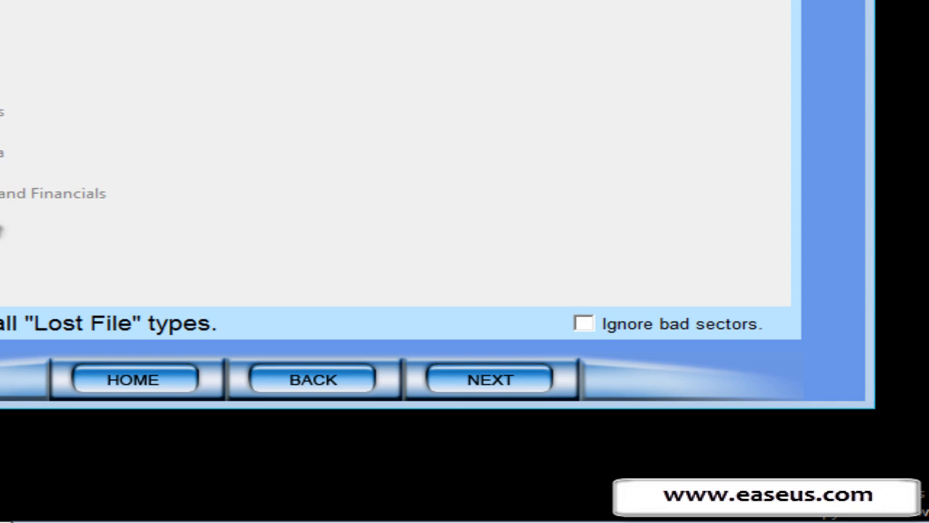
pyautogui.moveTo(159, 345)
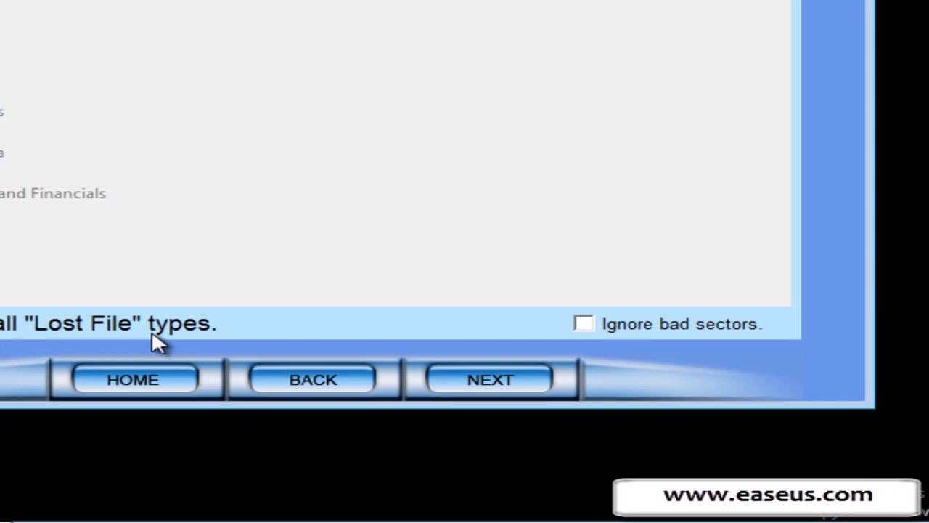
pyautogui.click(490, 380)
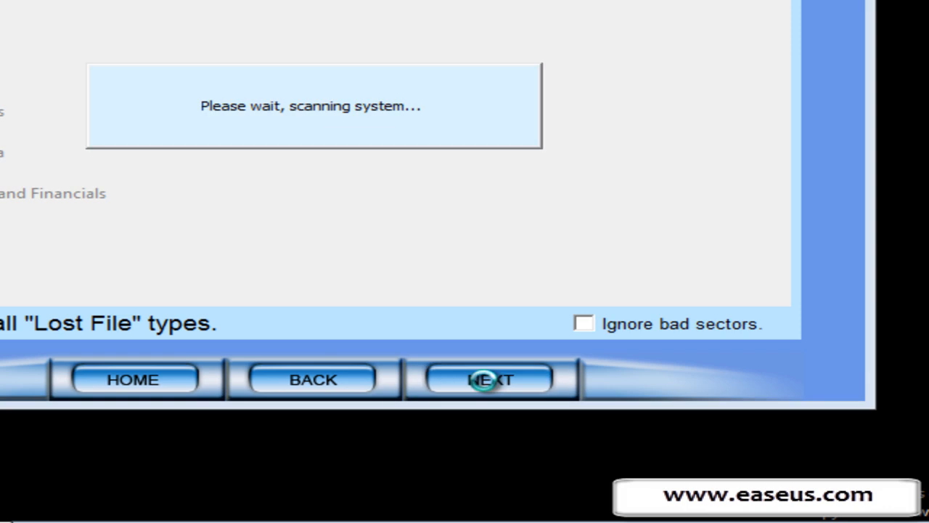
pyautogui.click(490, 379)
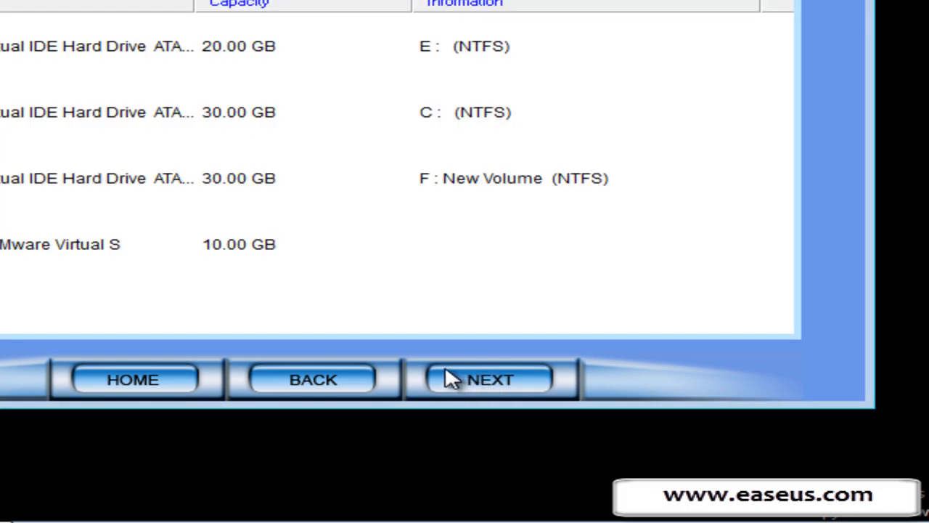
pyautogui.moveTo(233, 305)
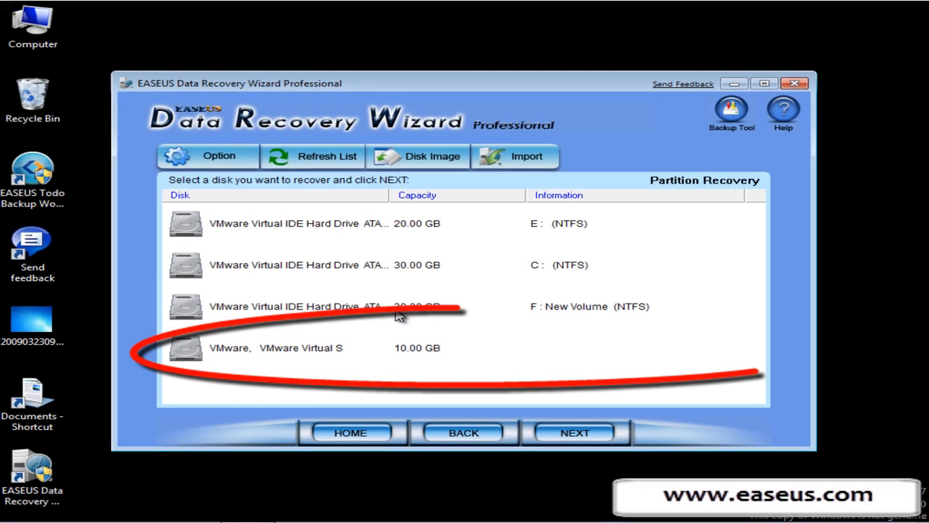
# Search the 10 GB VMware disk for lost partitions and scan Partition 1 NTFS for files
pyautogui.click(327, 347)
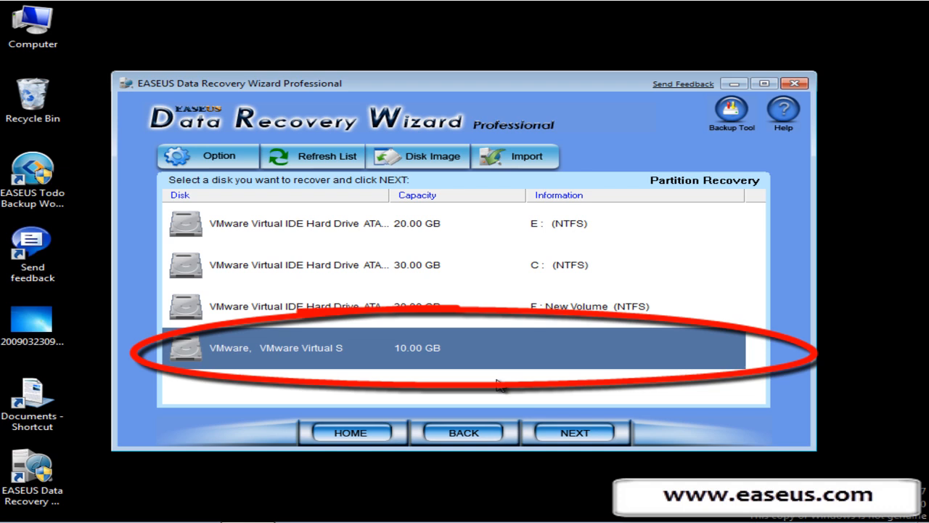
pyautogui.click(574, 433)
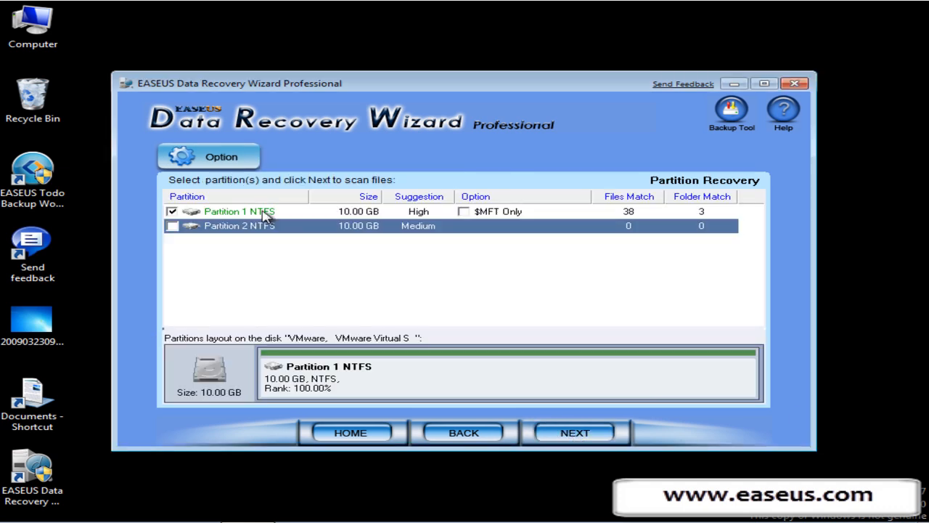
pyautogui.click(240, 211)
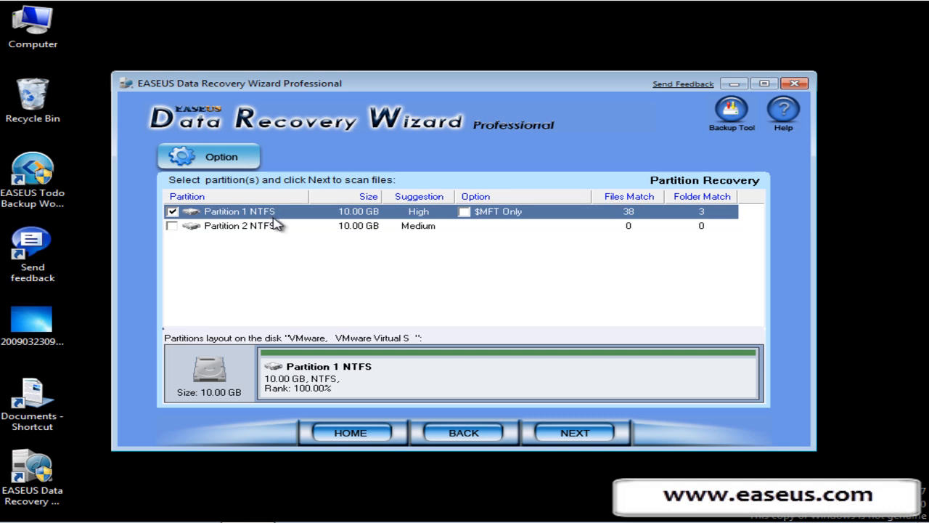
pyautogui.click(575, 433)
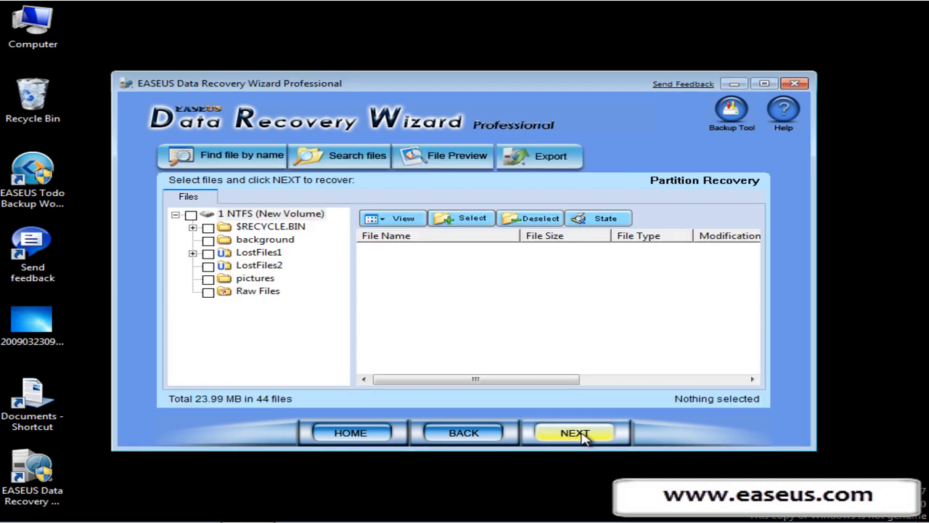
# Search the found files filtered by Type set to JPEG Image
pyautogui.click(356, 155)
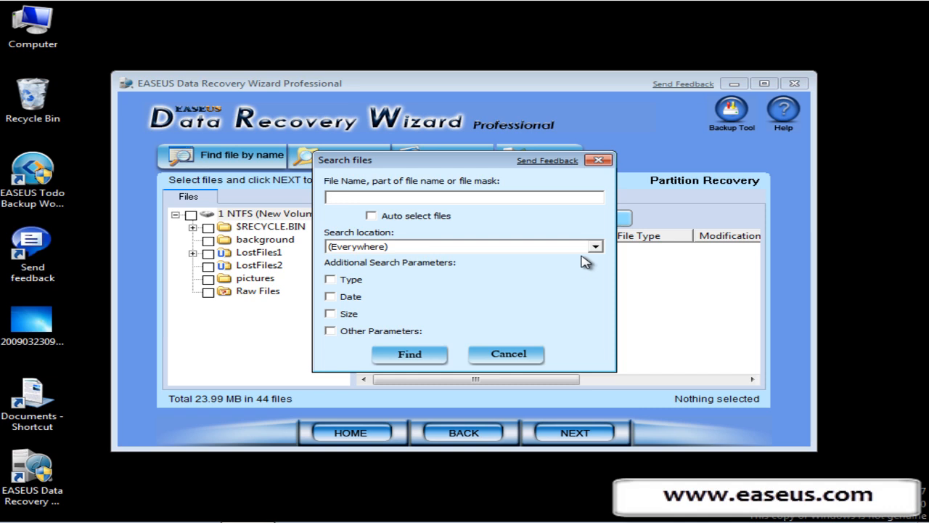
pyautogui.click(331, 279)
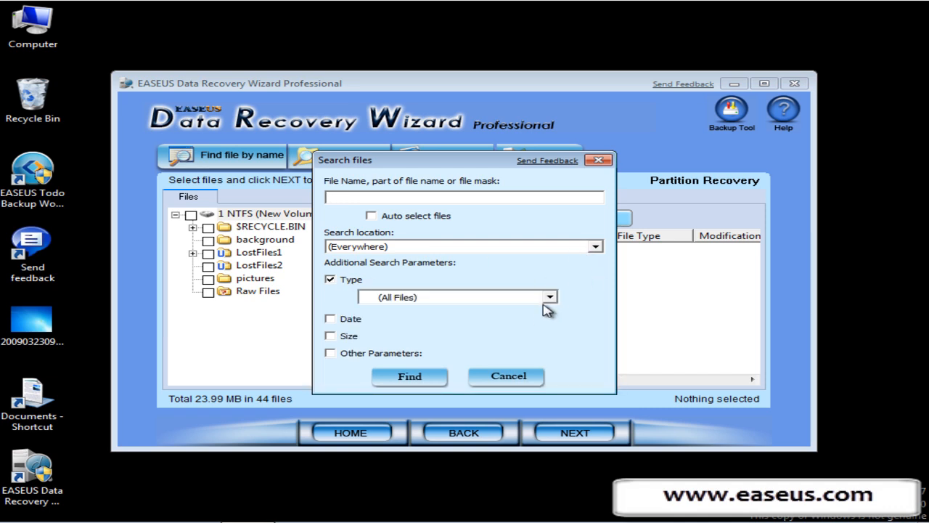
pyautogui.click(550, 297)
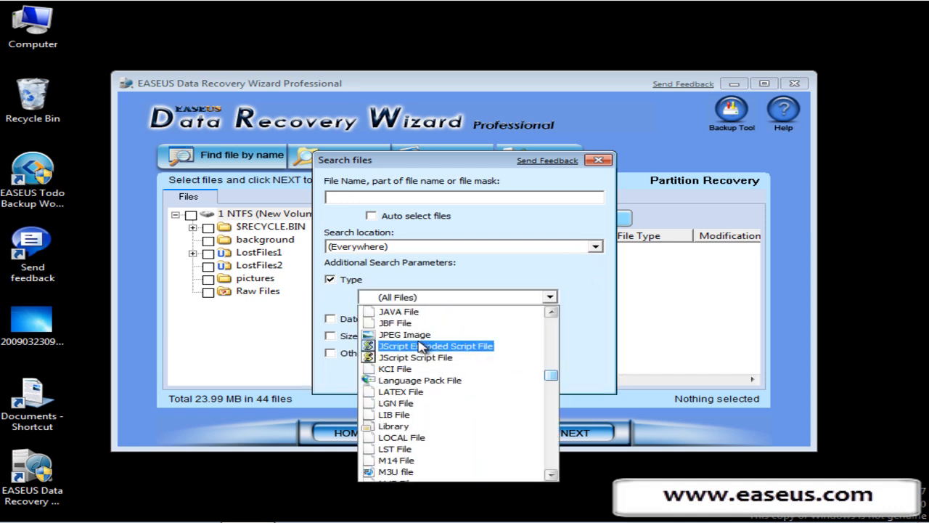
pyautogui.click(405, 334)
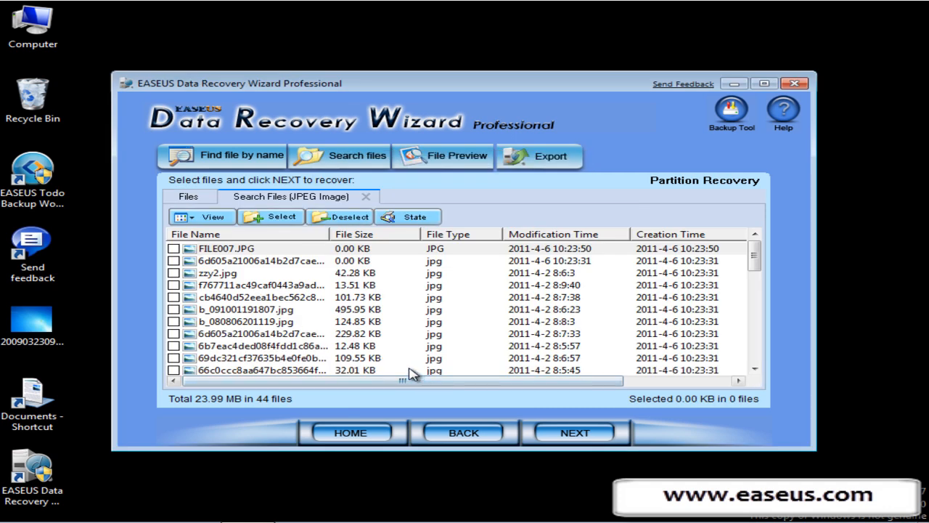
pyautogui.moveTo(268, 320)
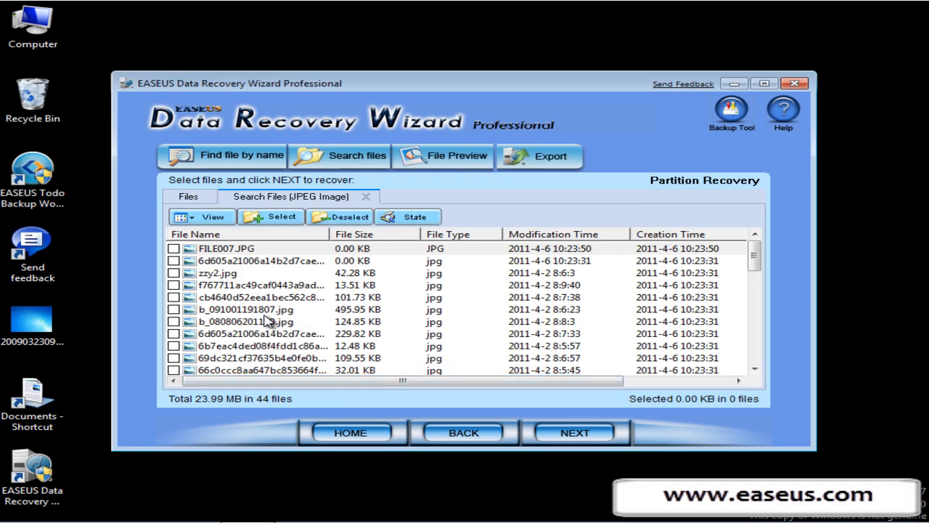
# Preview b_091001191807.jpg, then select all 38 found JPEG files for recovery
pyautogui.click(247, 310)
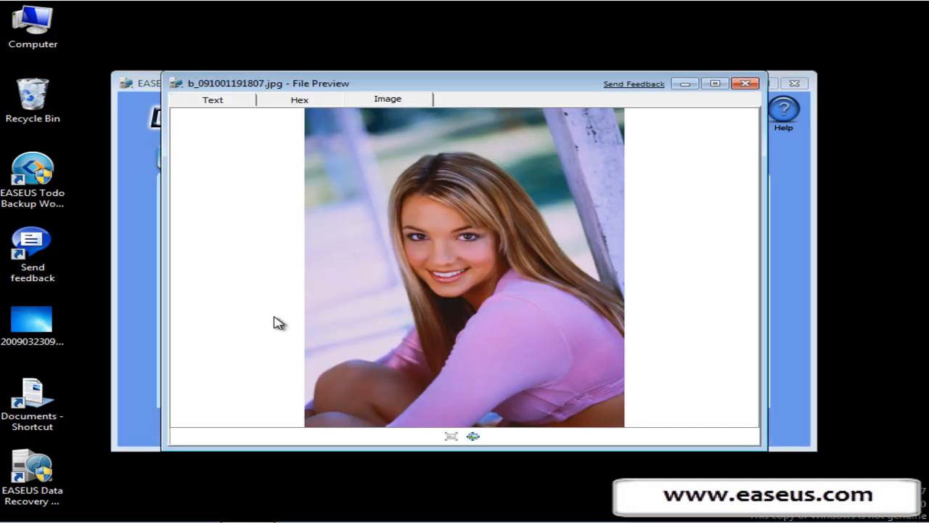
pyautogui.moveTo(694, 171)
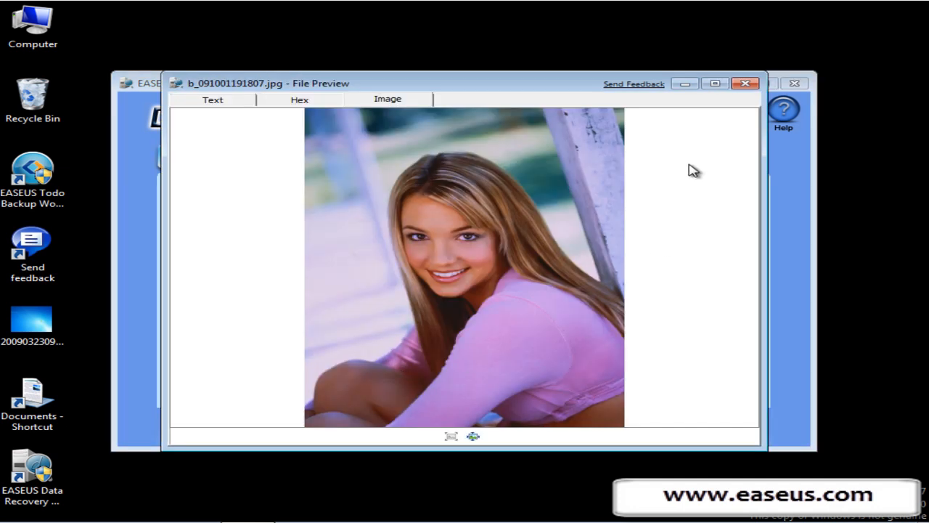
pyautogui.click(745, 82)
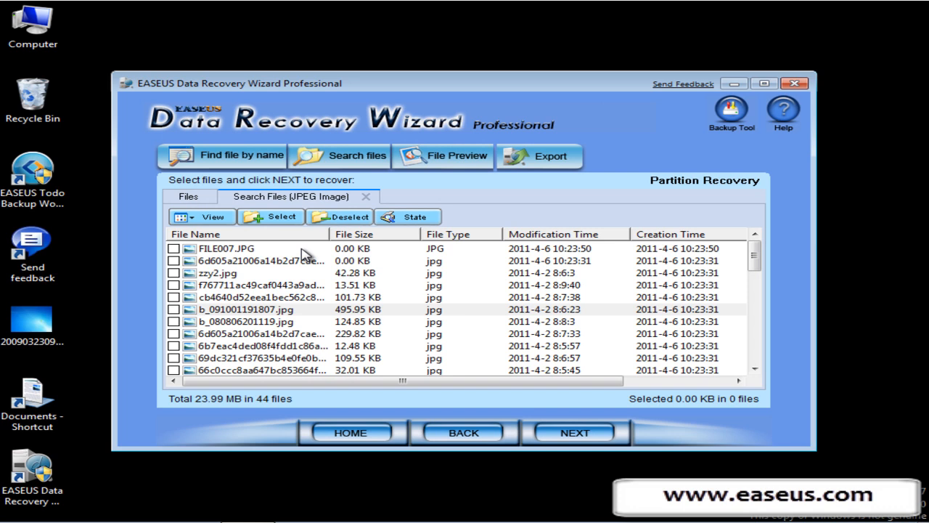
pyautogui.click(279, 217)
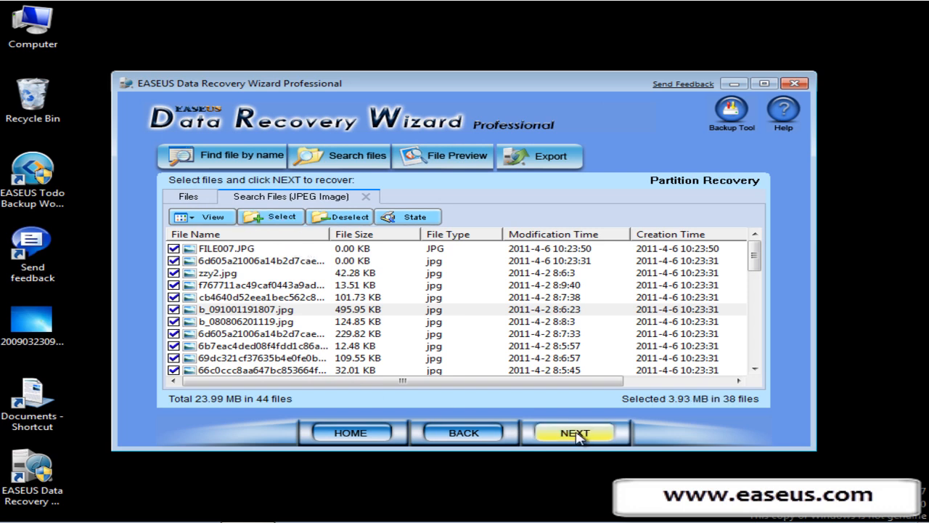
# Recover the selected pictures to Local Disk (E:) as the destination
pyautogui.click(575, 433)
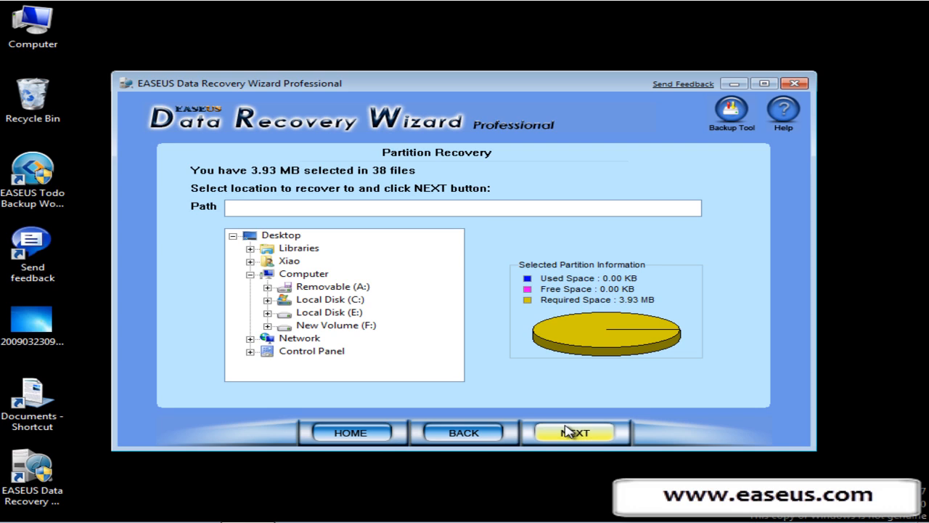
pyautogui.moveTo(322, 320)
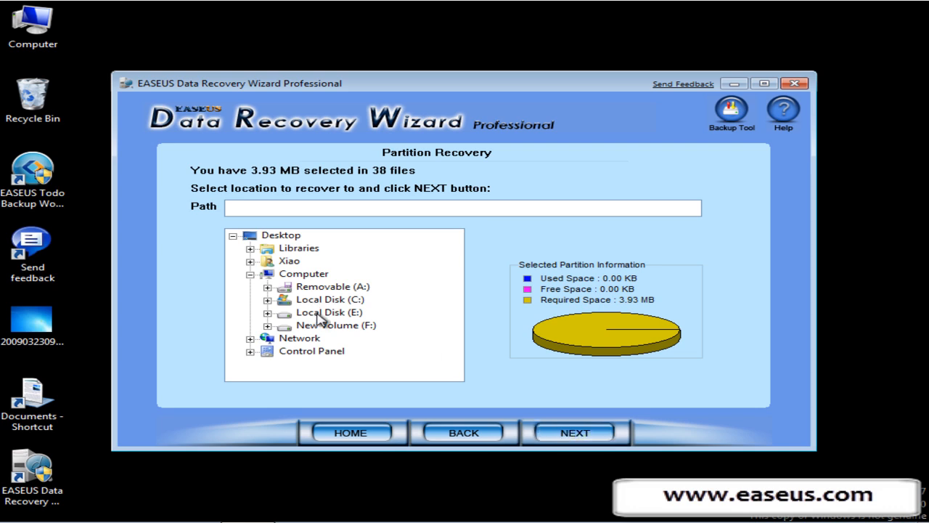
pyautogui.click(574, 432)
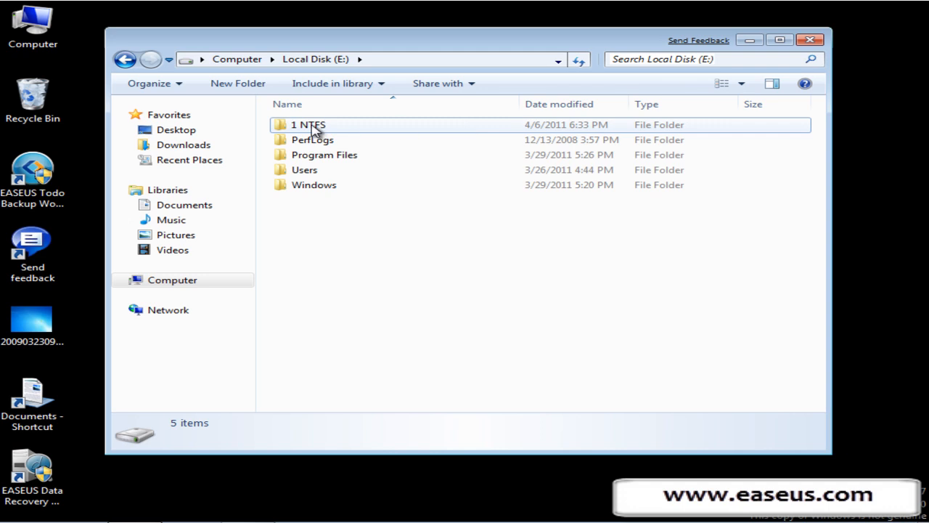
# Open the recovered 1 NTFS folder on Local Disk (E:)
pyautogui.doubleClick(308, 125)
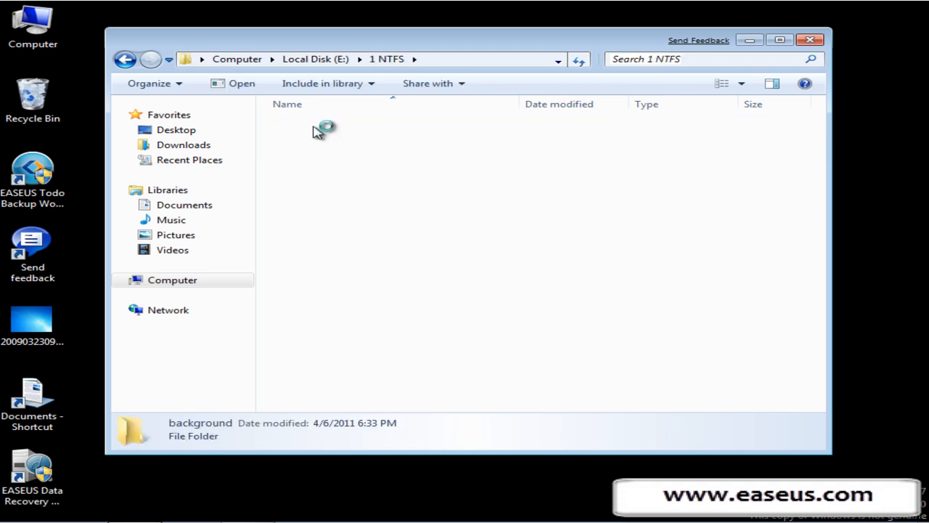